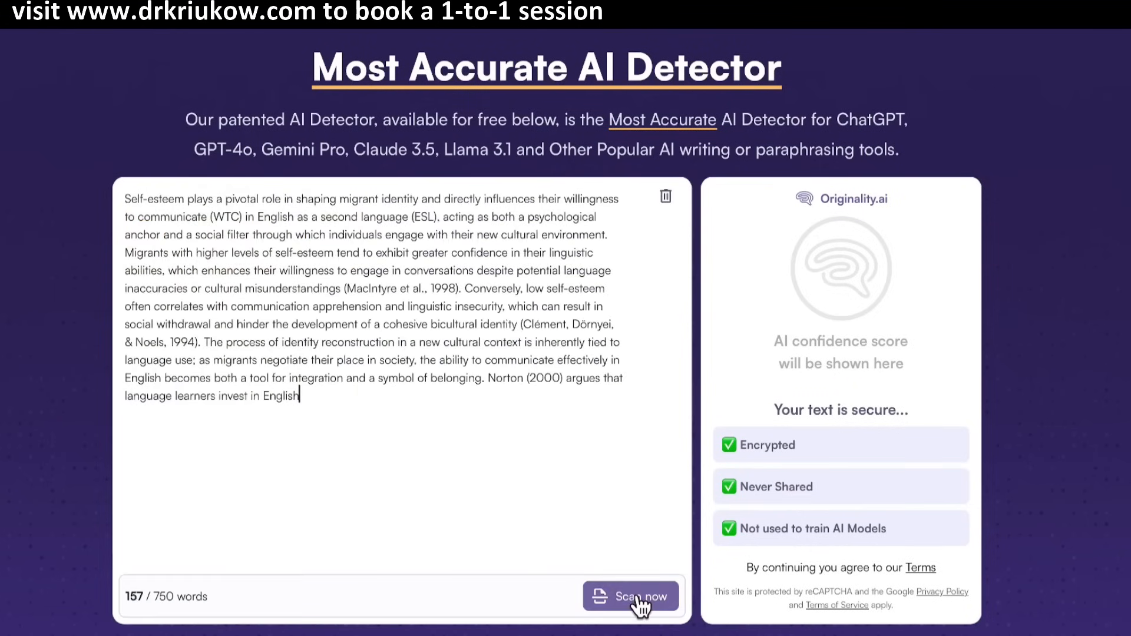
Scan the pasted migrant self-esteem paragraph for AI writing in Originality.ai.
left_click(631, 596)
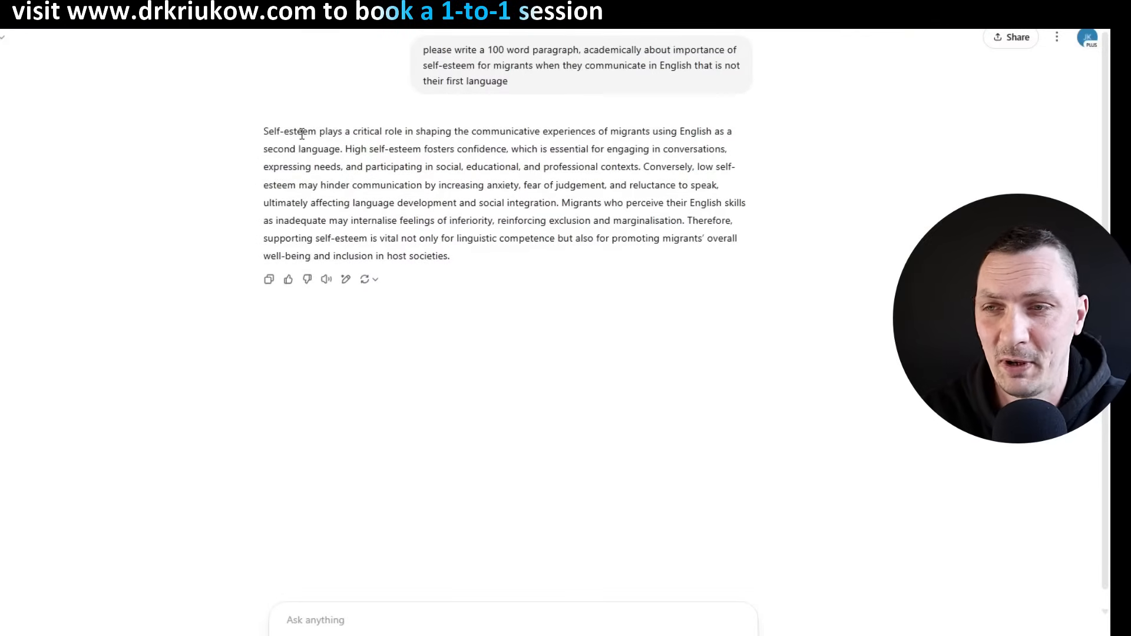
left_click_drag(264, 131, 470, 238)
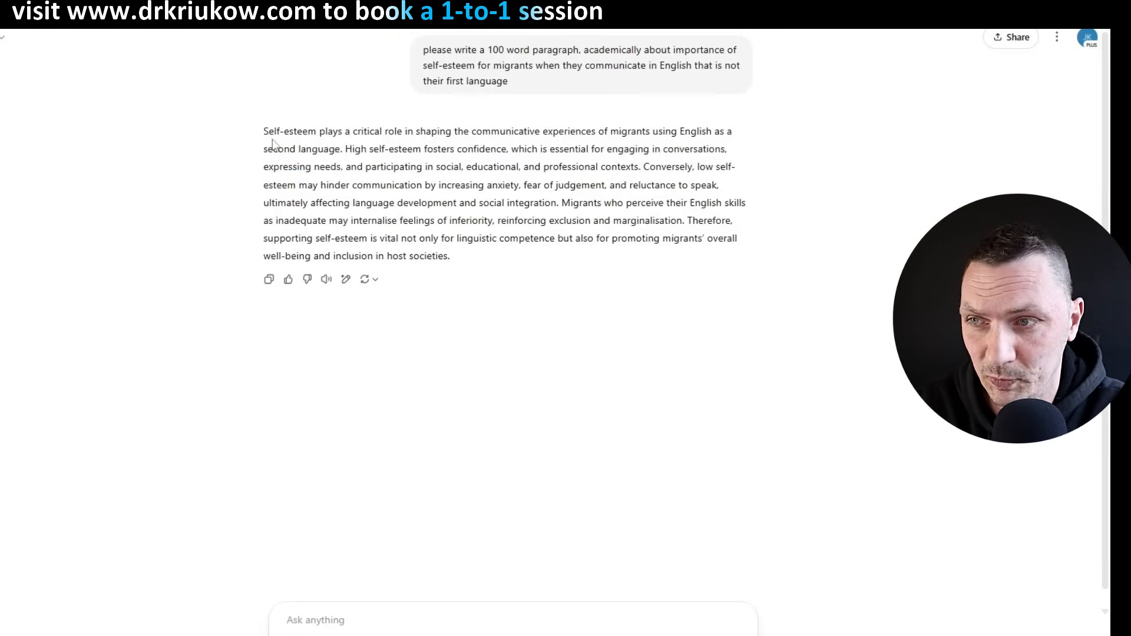
left_click_drag(264, 131, 449, 255)
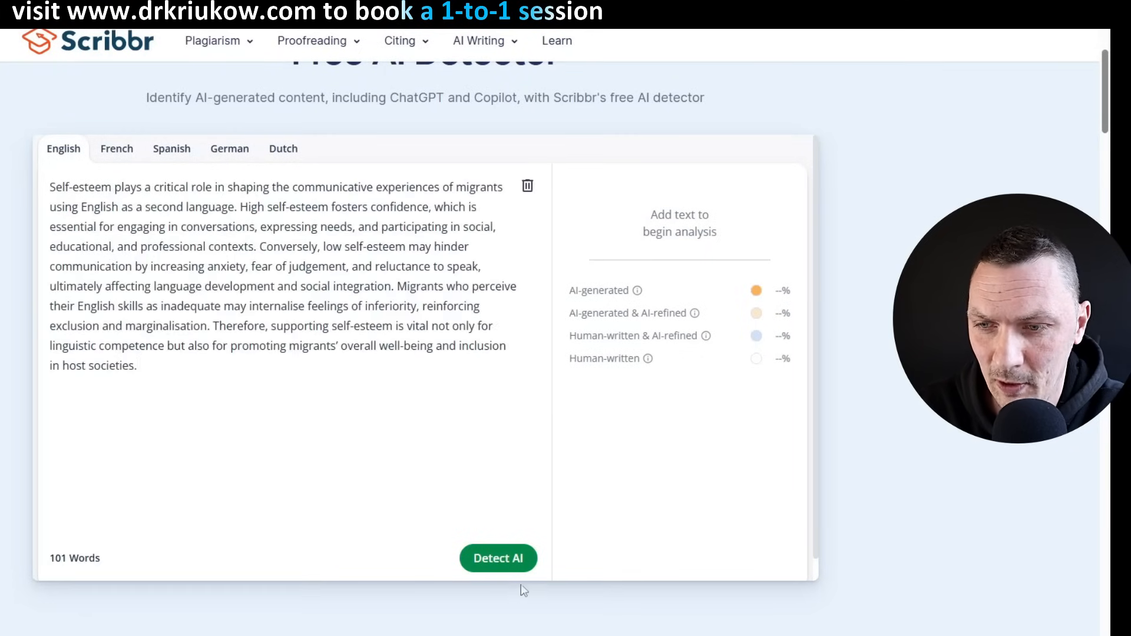
Run Scribbr's Detect AI on the pasted ChatGPT self-esteem paragraph.
left_click(498, 558)
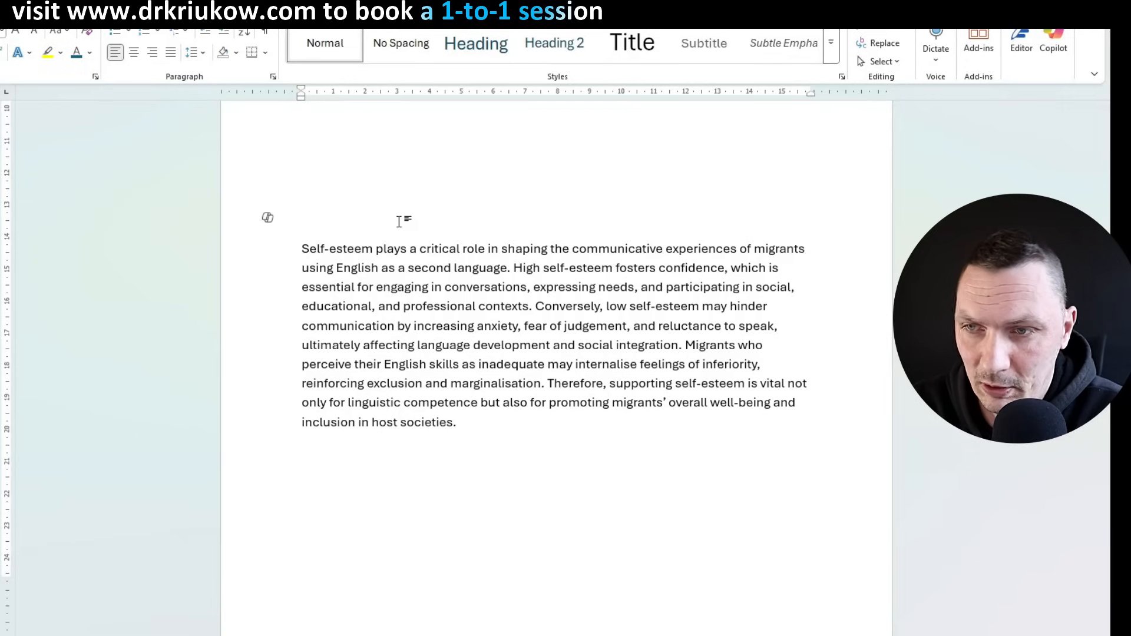
Place the cursor after 'second language' and select 'plays' for rewording to 'can play'.
left_click(302, 220)
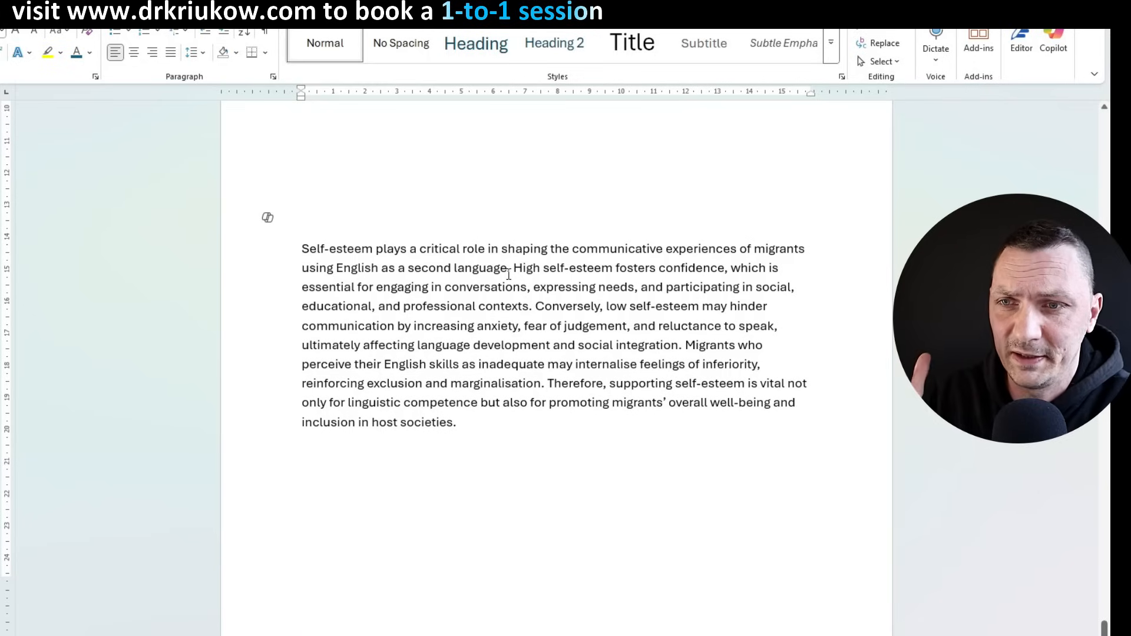
left_click(303, 220)
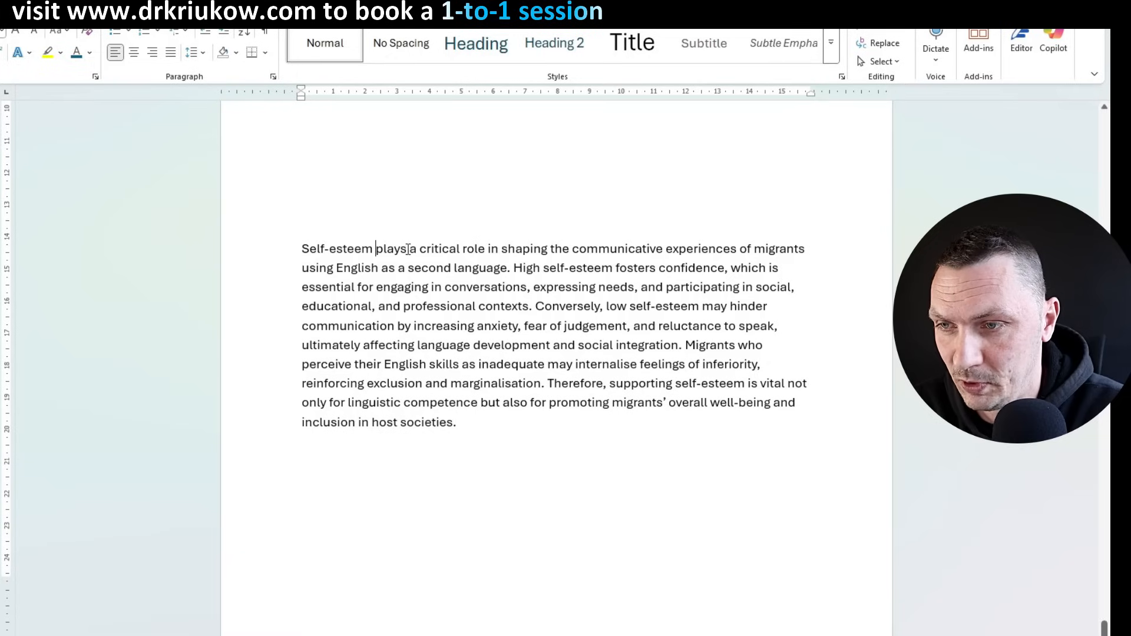
double_click(390, 248)
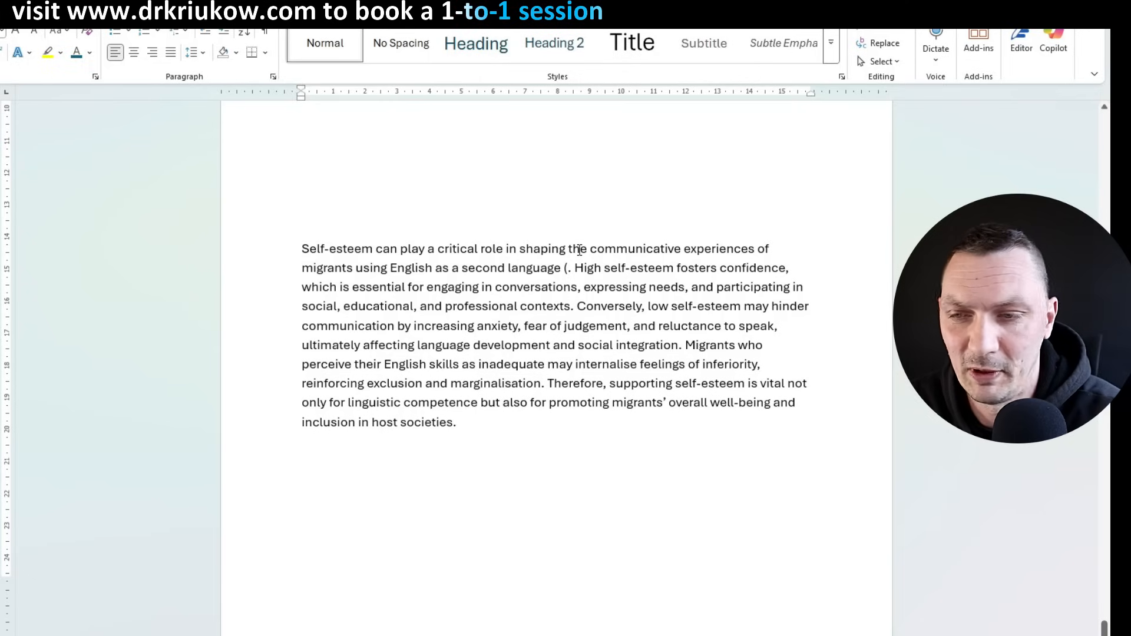
Type the 'Jackson, 2020)' citation and select 'engaging in conversations'.
type("Jaco")
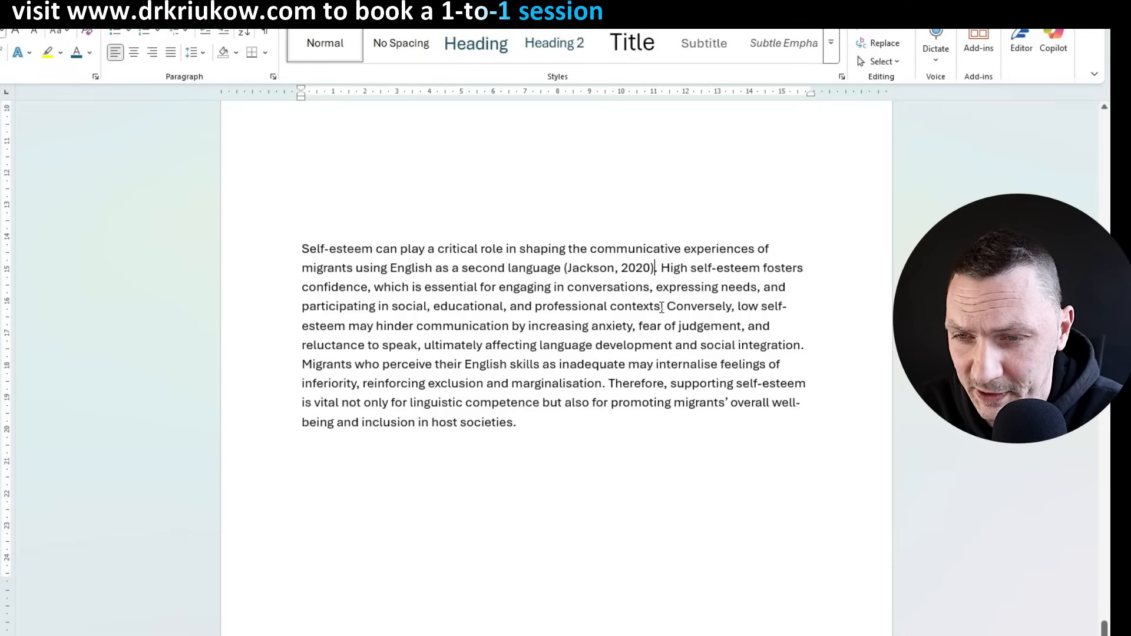
left_click_drag(389, 306, 660, 306)
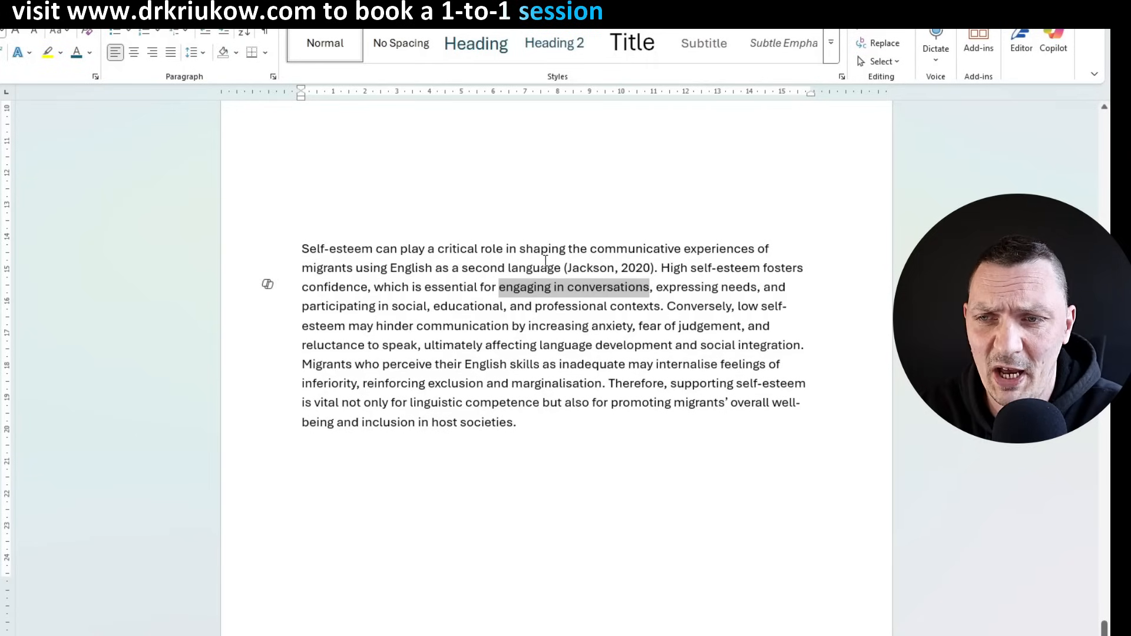
Add 'It has also been shown that … can increase' to the high self-esteem sentence.
left_click(662, 267)
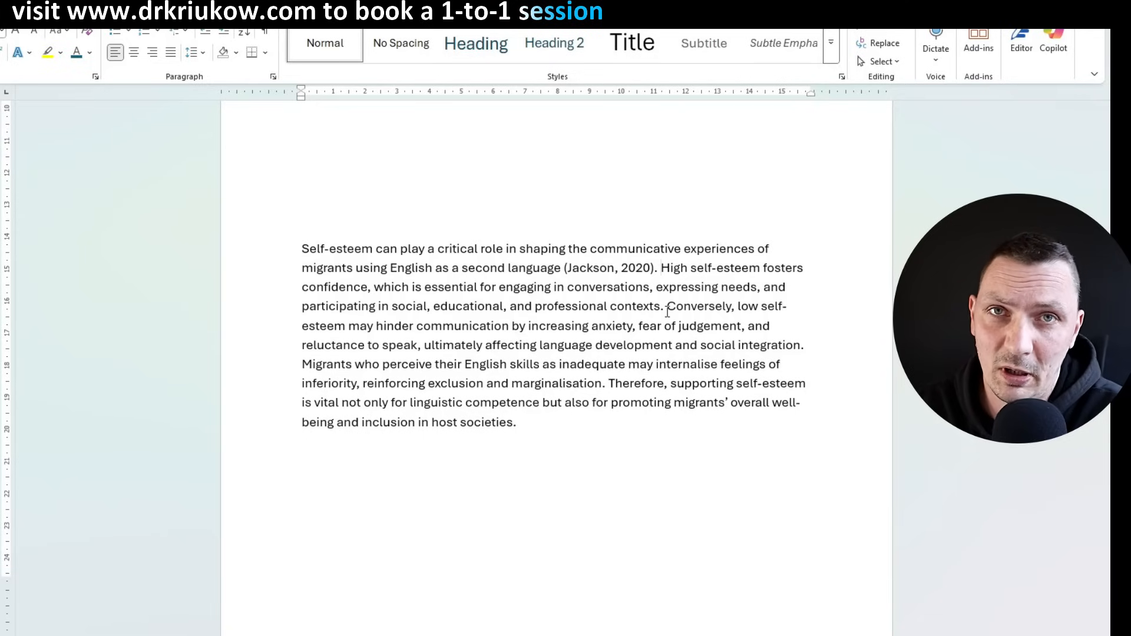
left_click(661, 268)
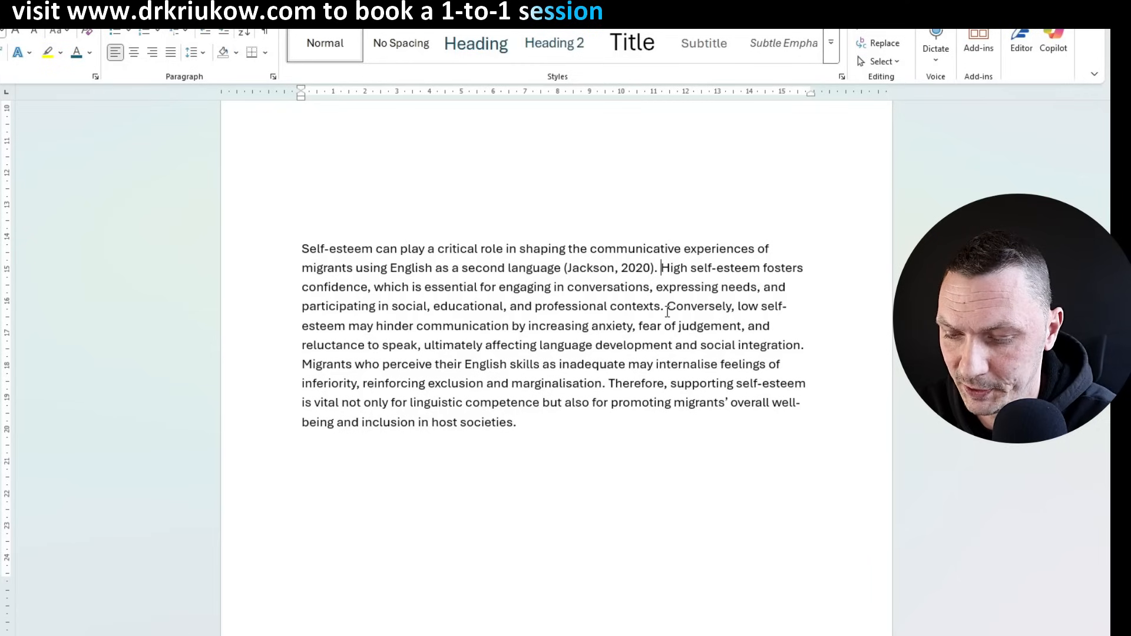
type("It")
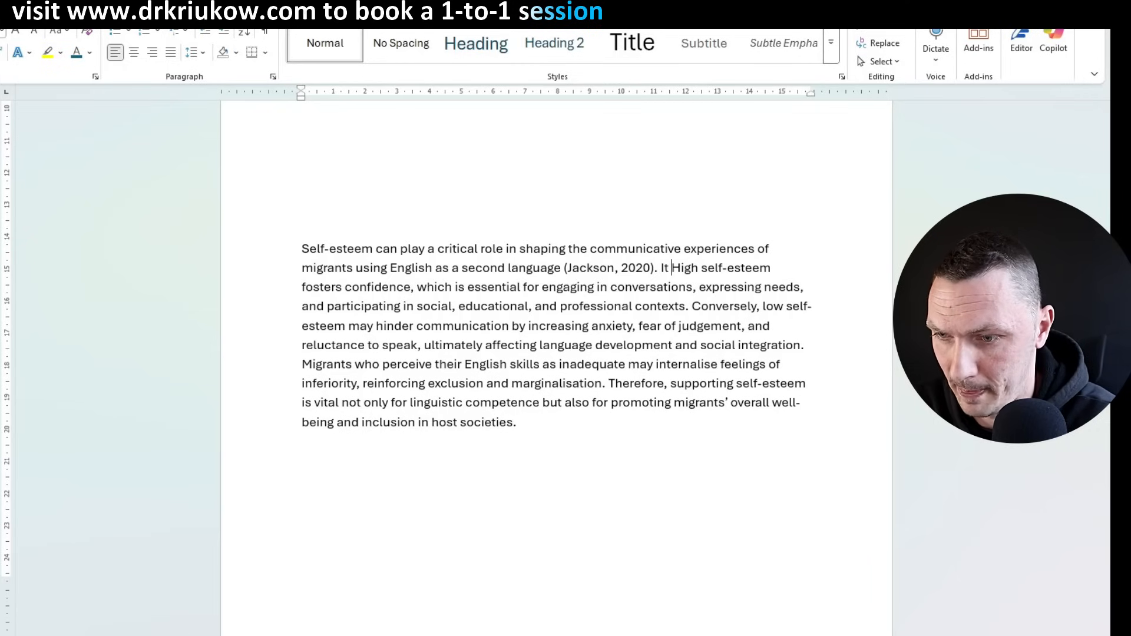
type("has also been")
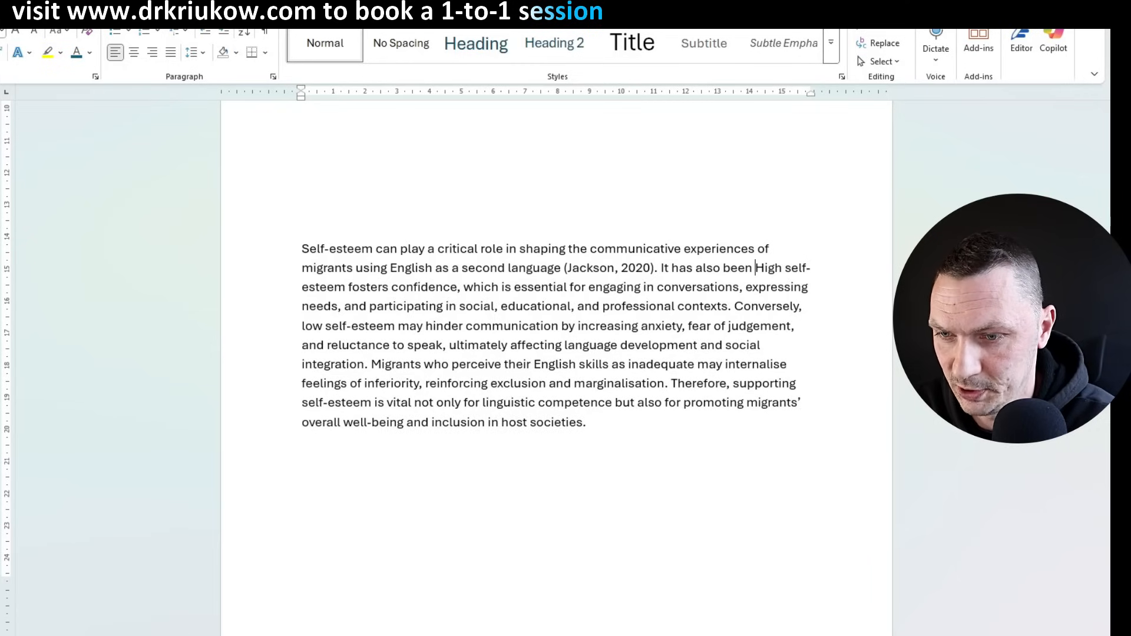
type("shown that h")
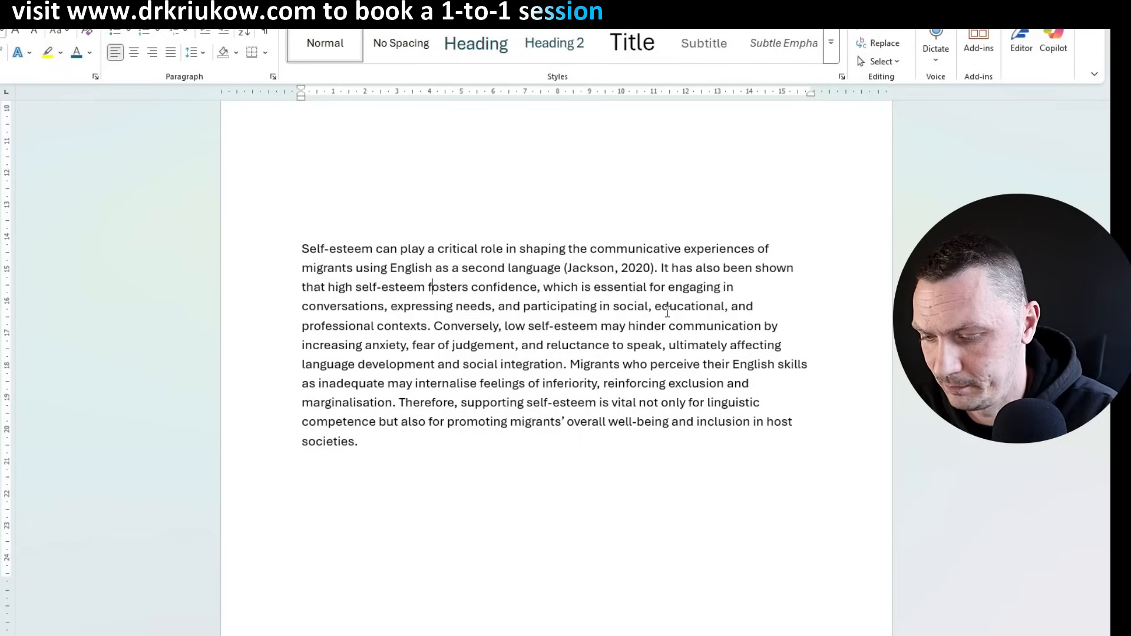
type("can")
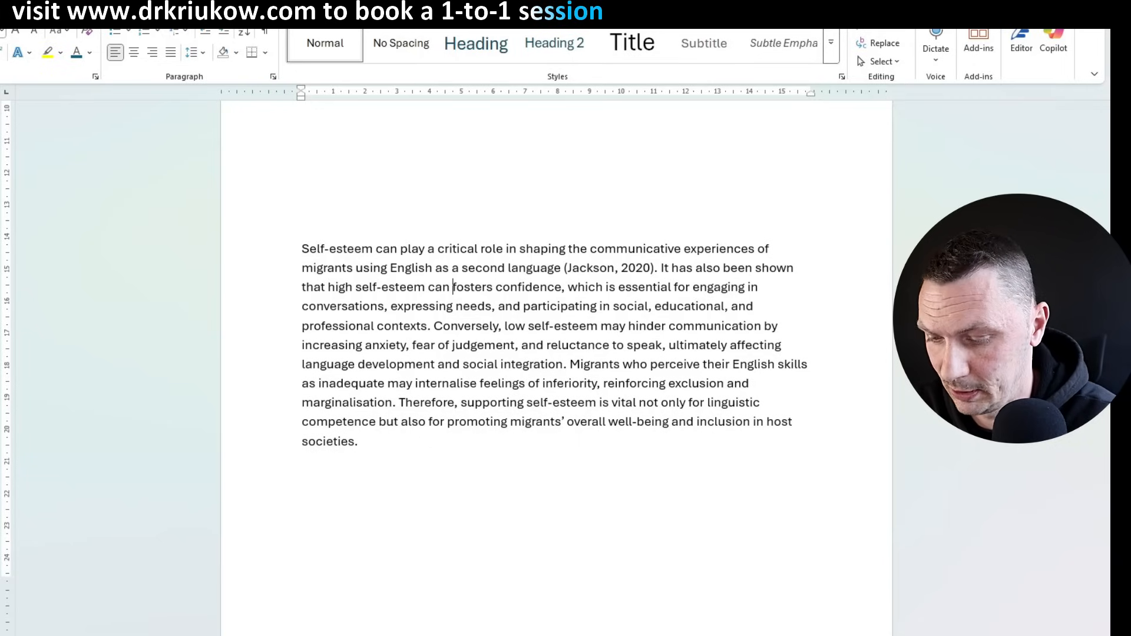
type("increase")
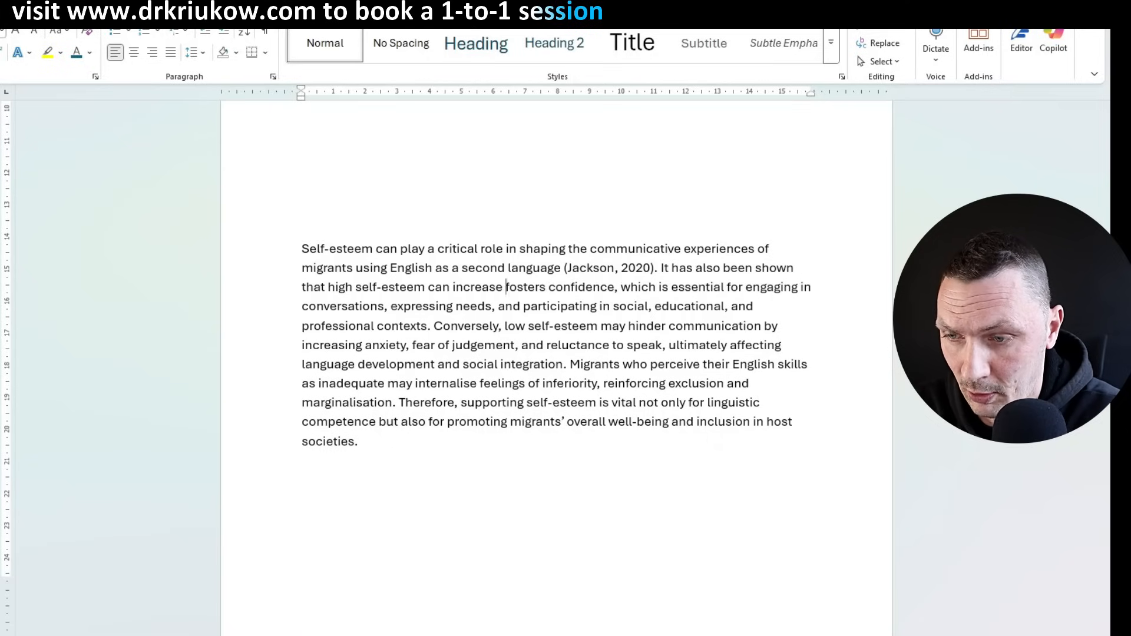
Replace 'fosters' with 'and as a result, their willingness' to join conversations.
double_click(524, 286)
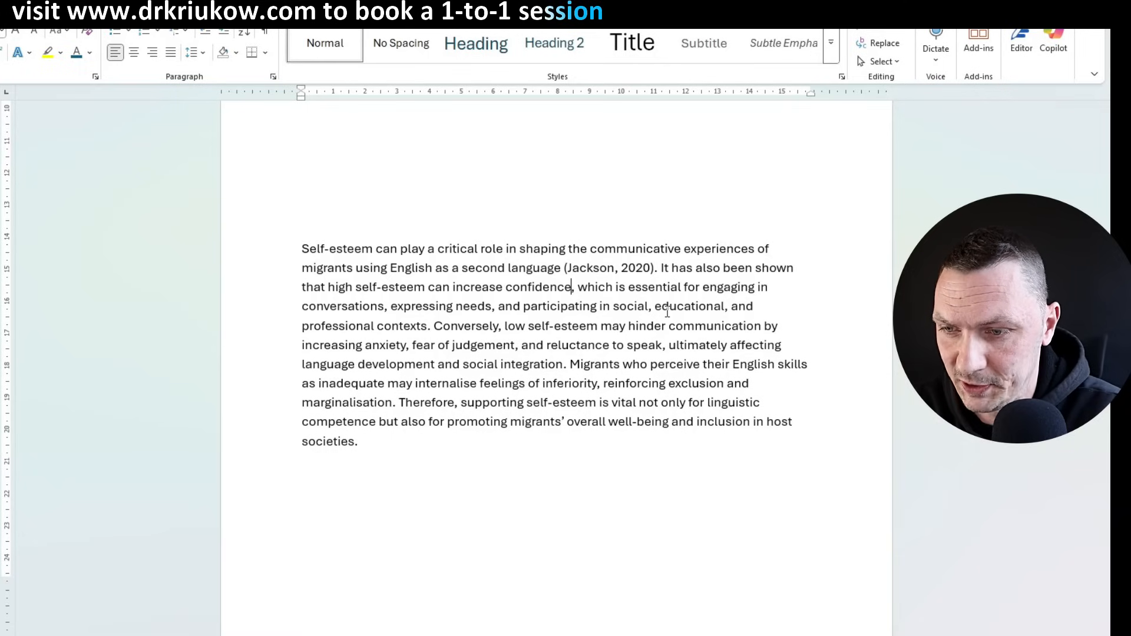
type("and")
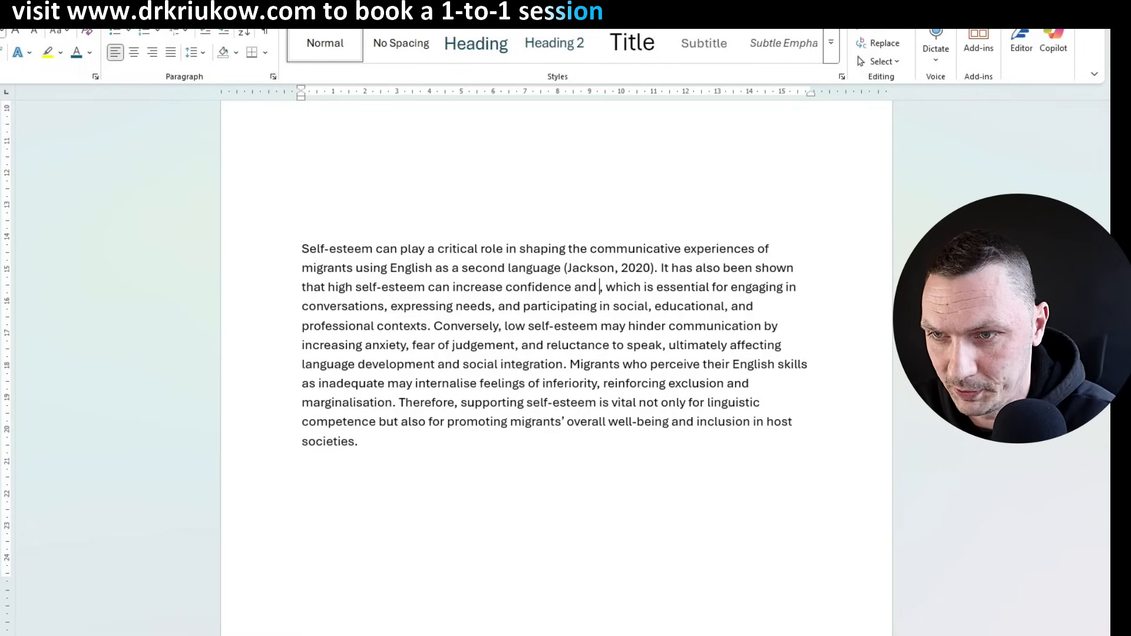
type("as a result,")
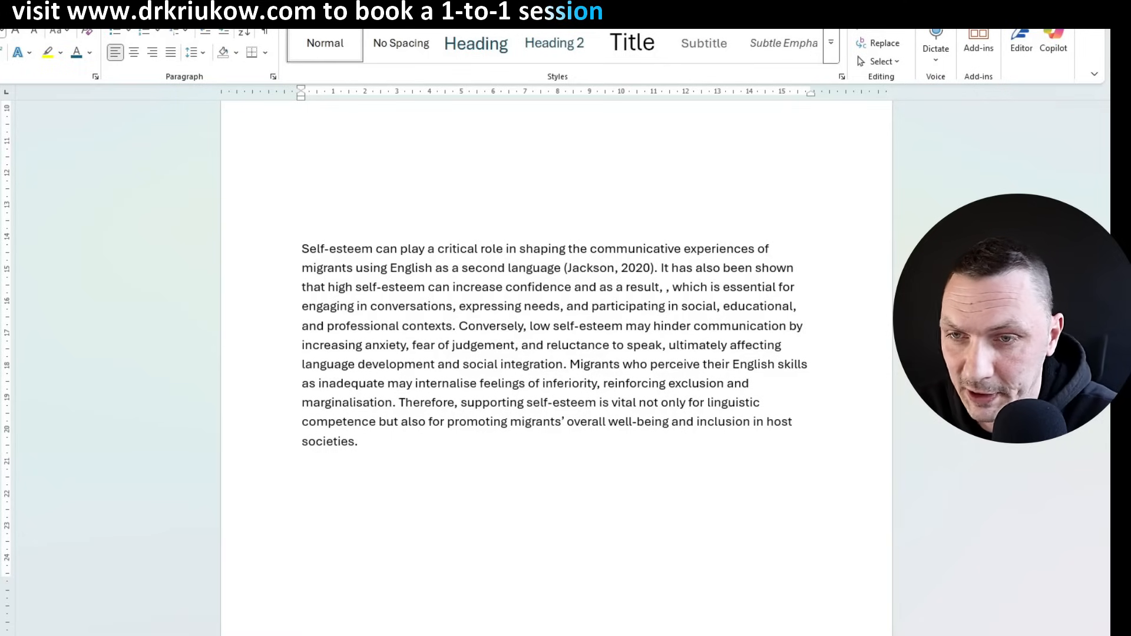
type("their")
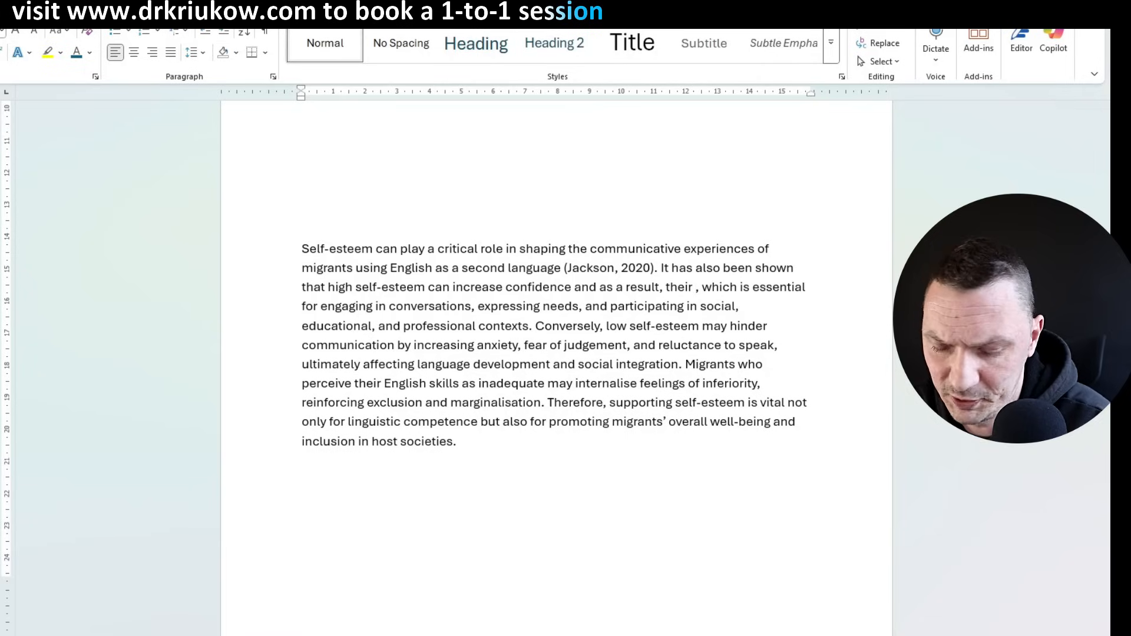
type("willingn")
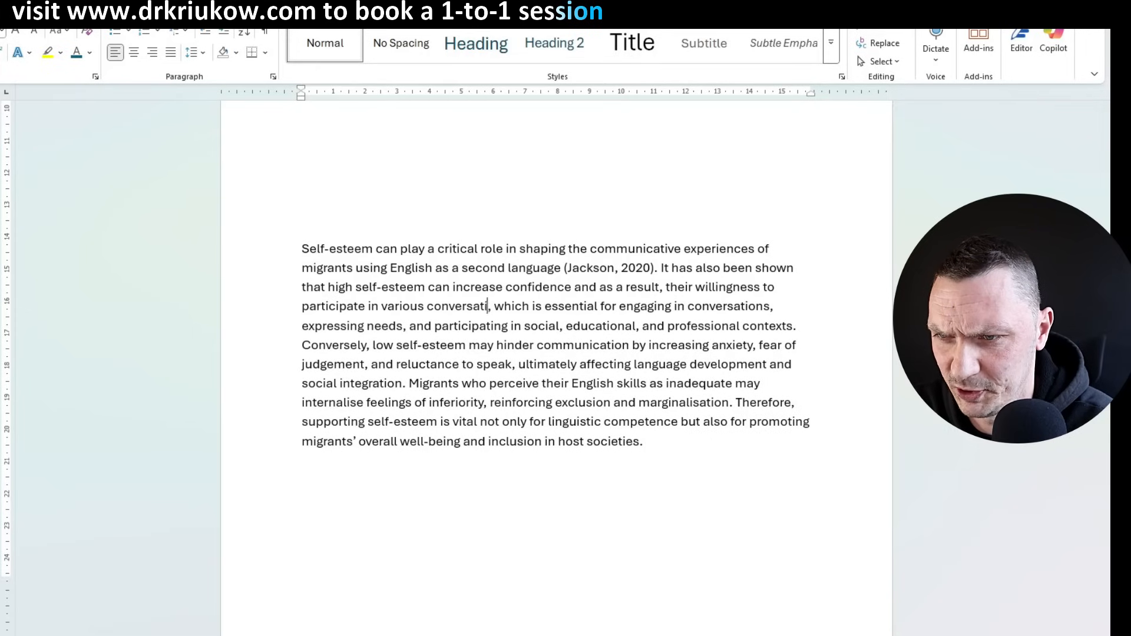
type("onal co")
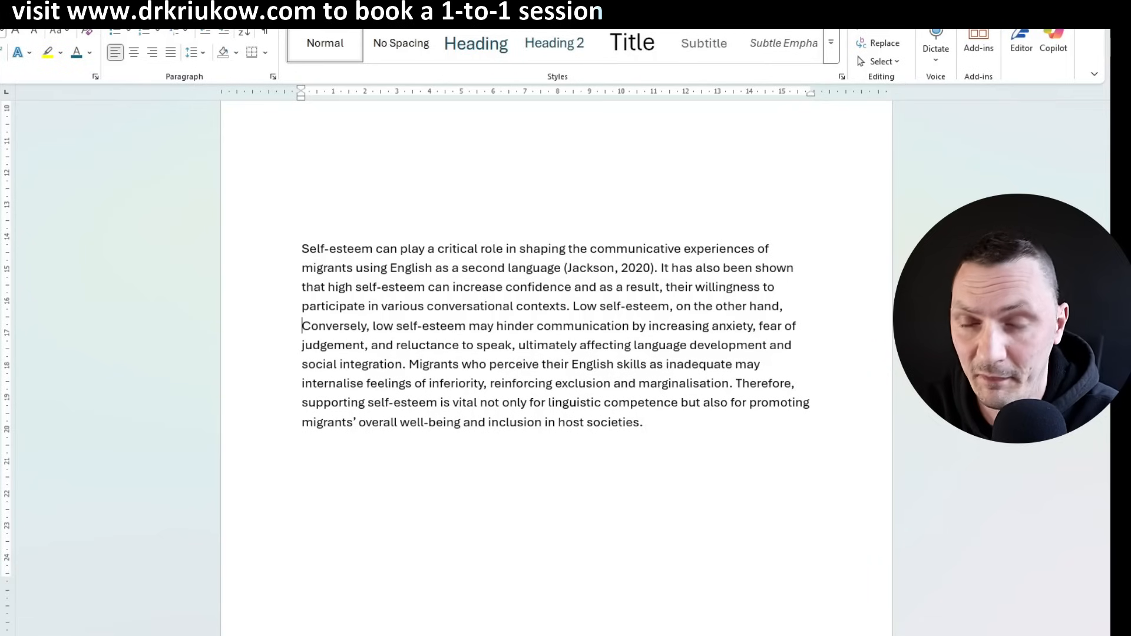
Type that low self-esteem may affect social integration, mainly due to increased anxiety and fear.
type("may affect social integration,")
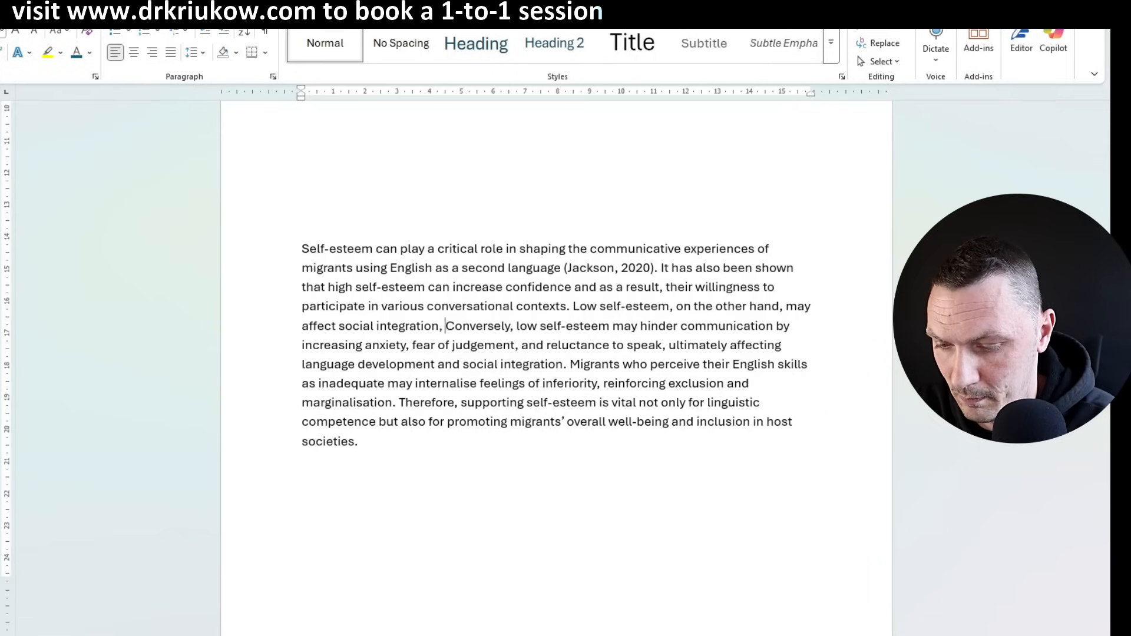
type("mainly due to")
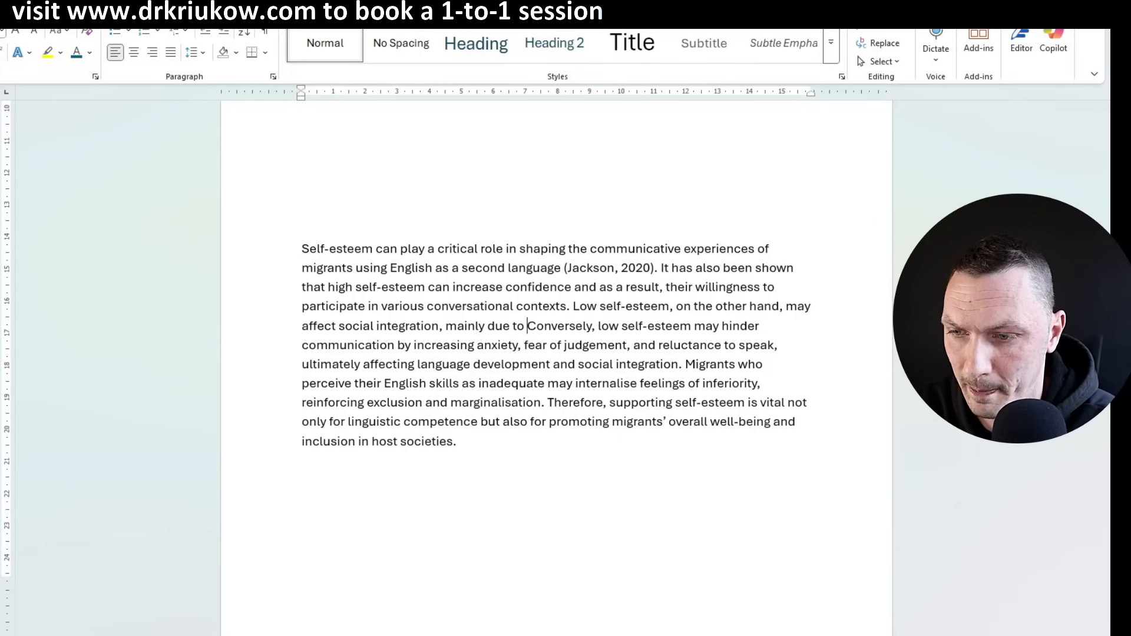
type("increased anx")
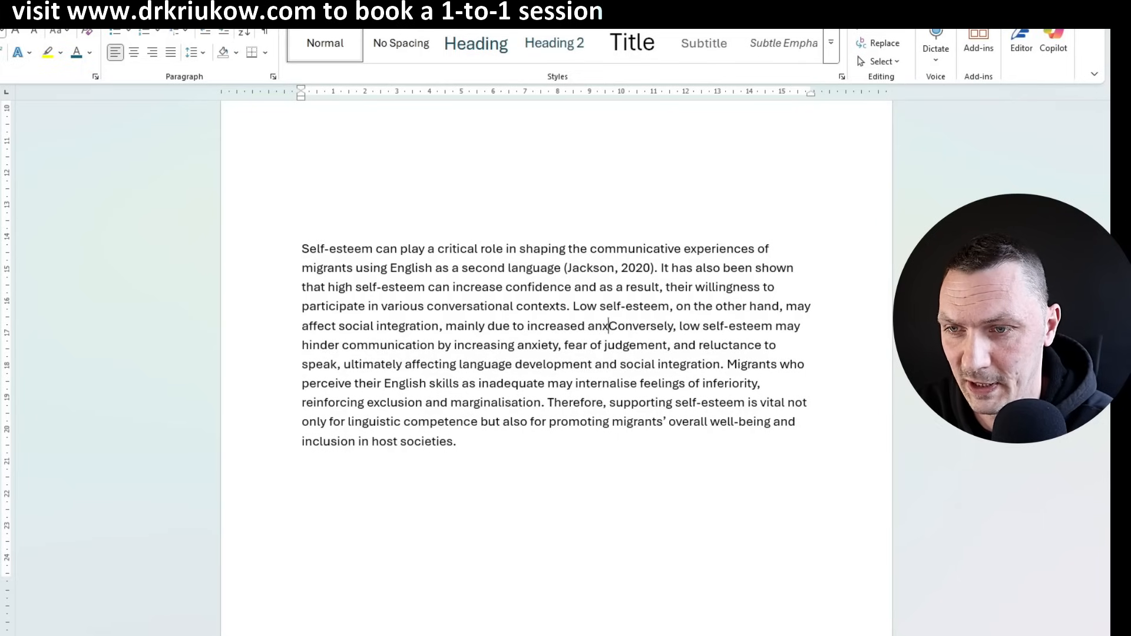
type("and fear of")
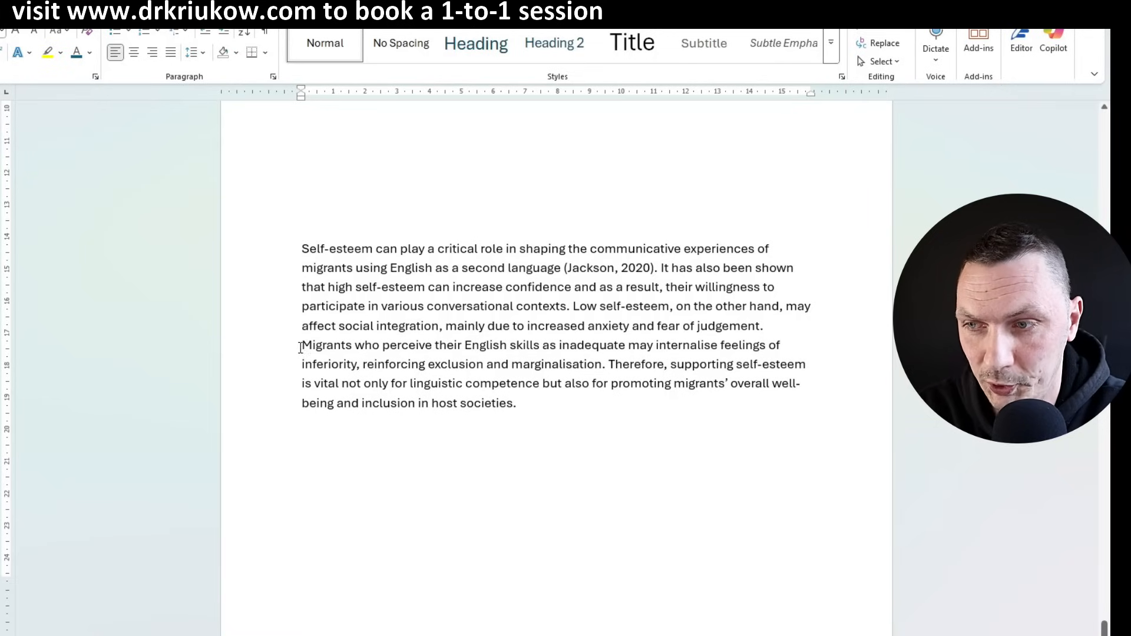
Start a new sentence 'As low self-perceived' before the sentence beginning 'Migrants'.
left_click_drag(302, 345, 516, 403)
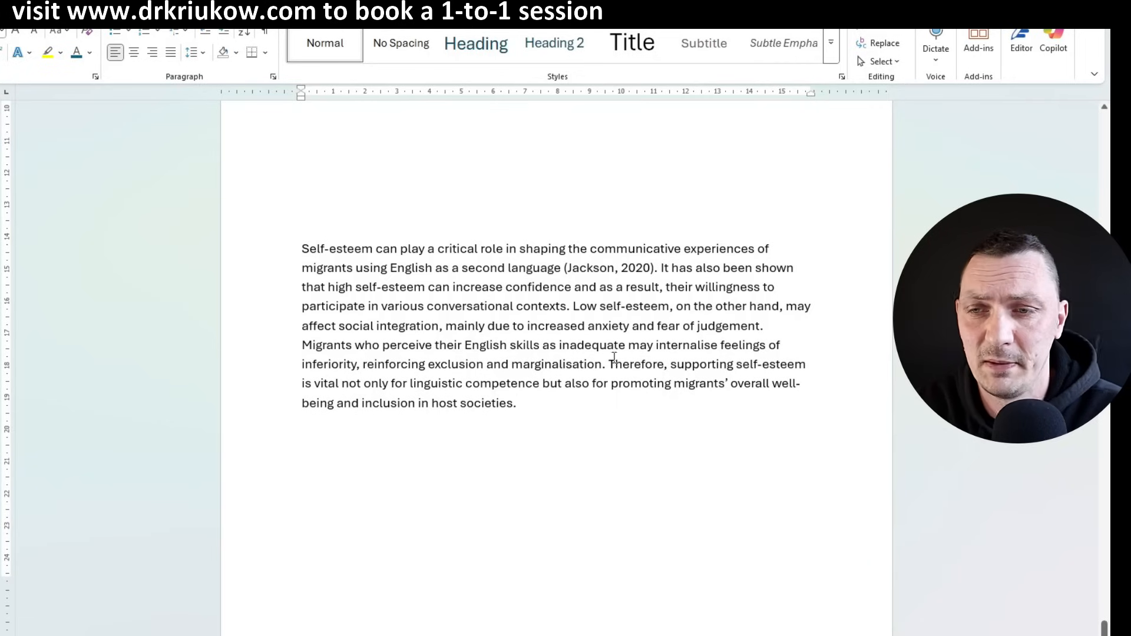
left_click_drag(302, 344, 516, 402)
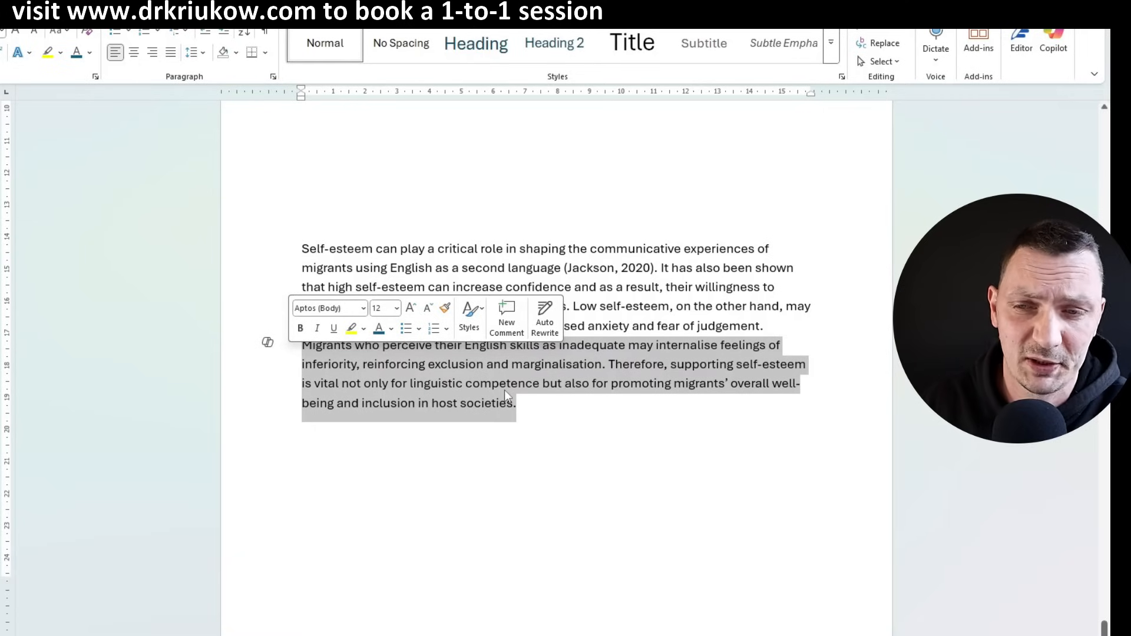
left_click(409, 383)
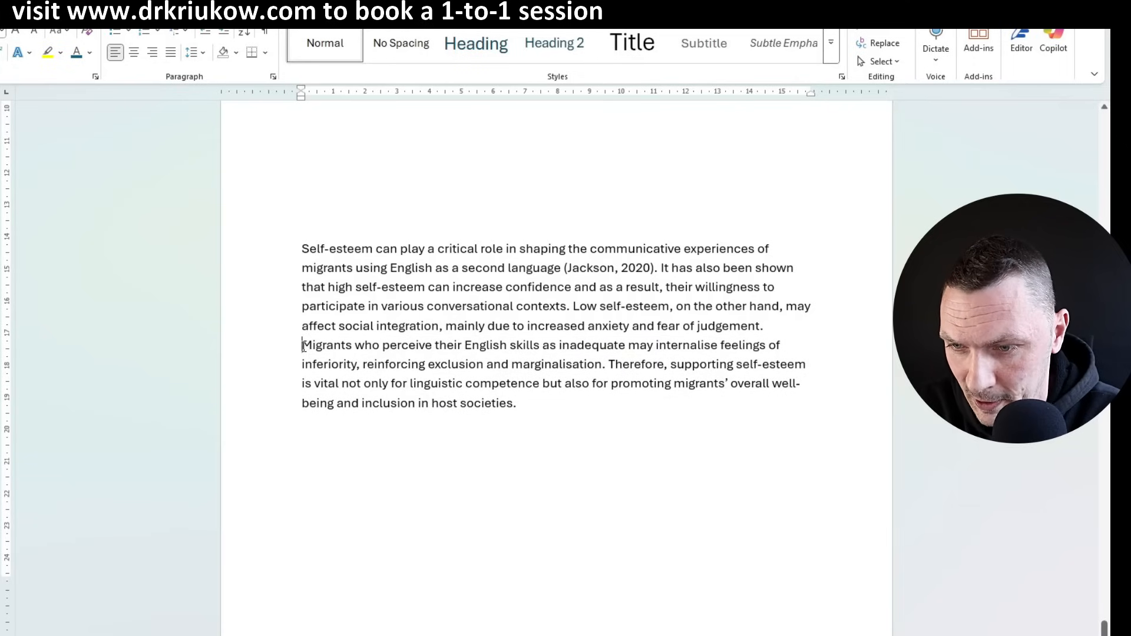
type("As")
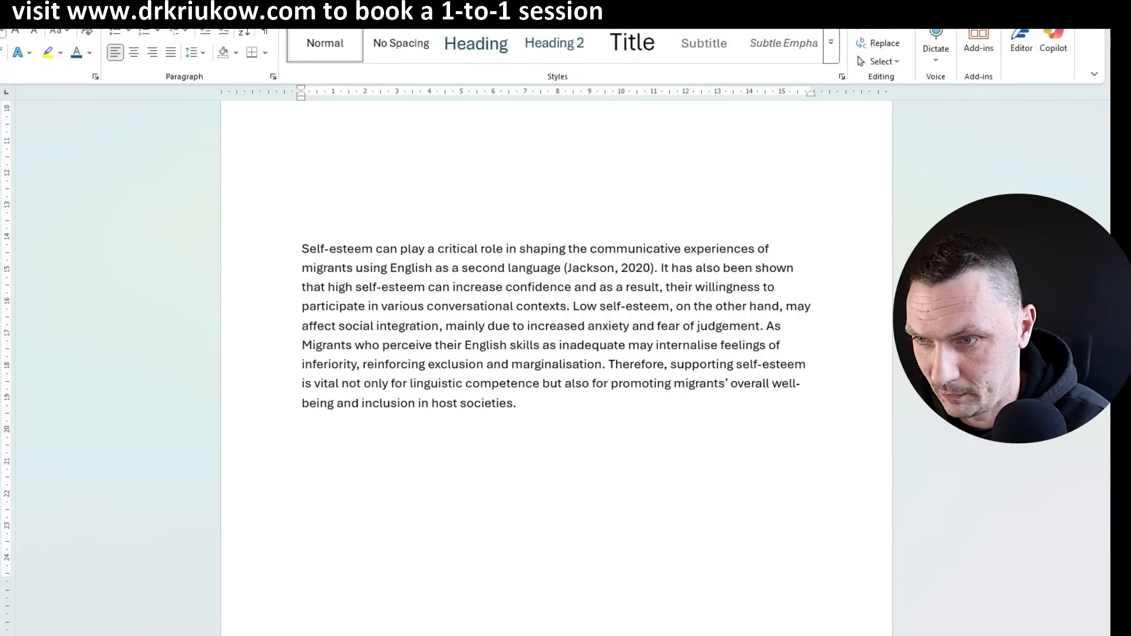
type("low")
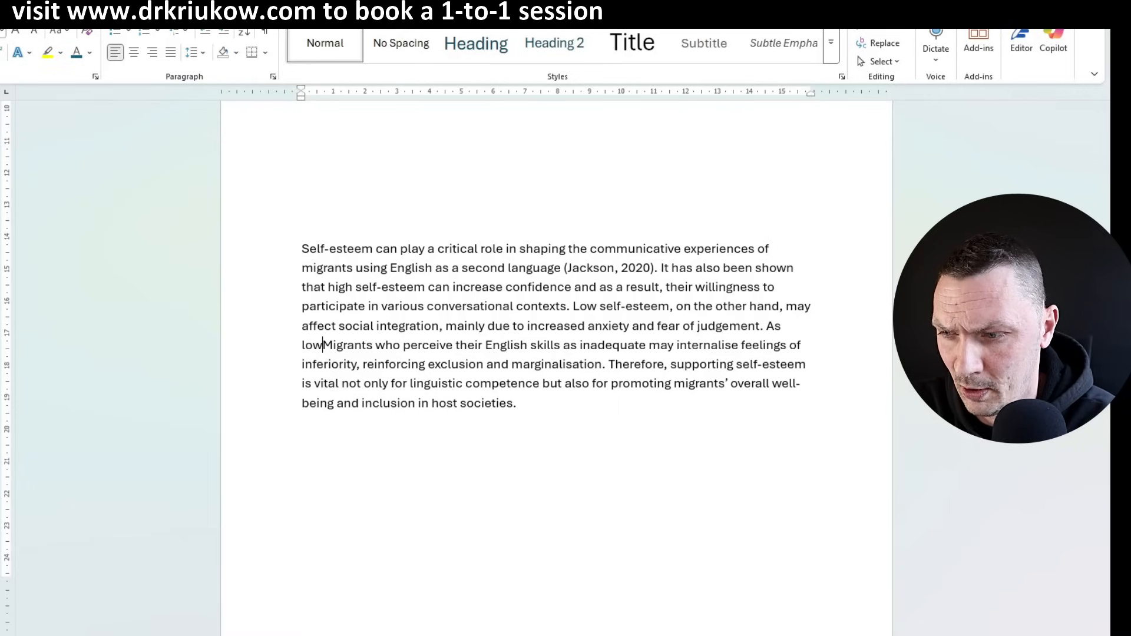
type("self-")
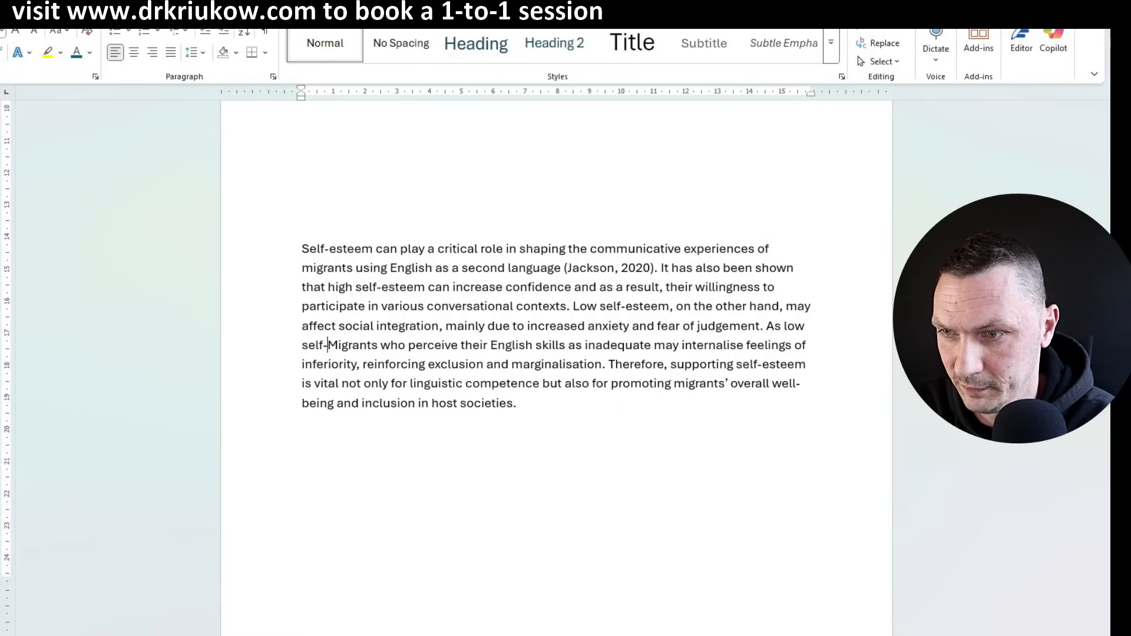
type("perceived English skills are")
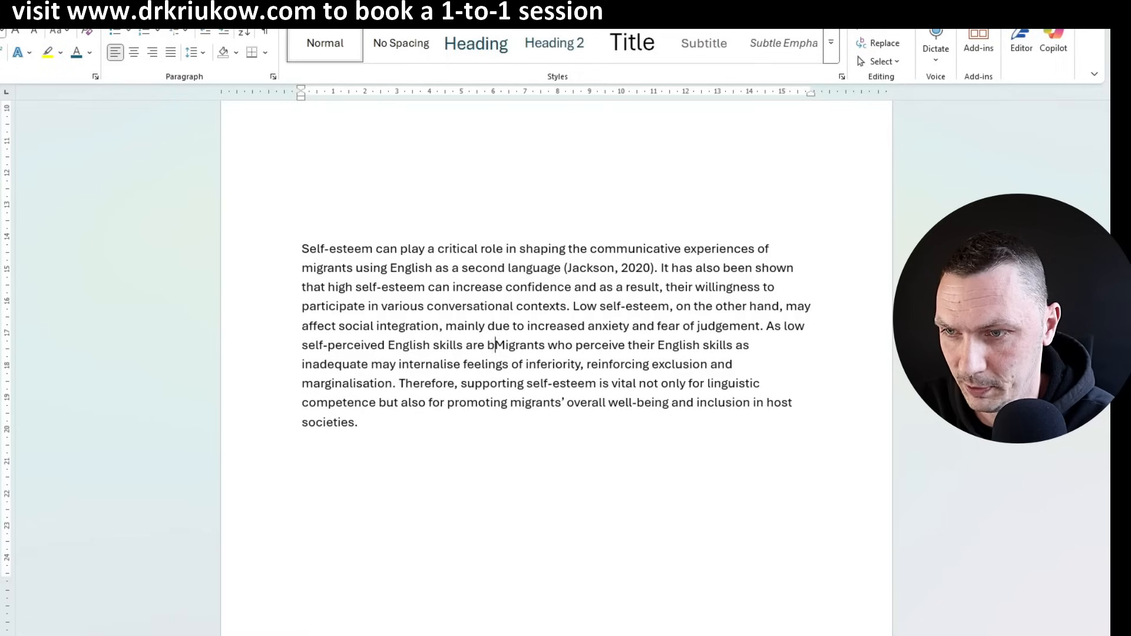
Finish the sentence on inferiority and promoting migrants' linguistic and social inclusion, then select the old sentences.
type("believed to")
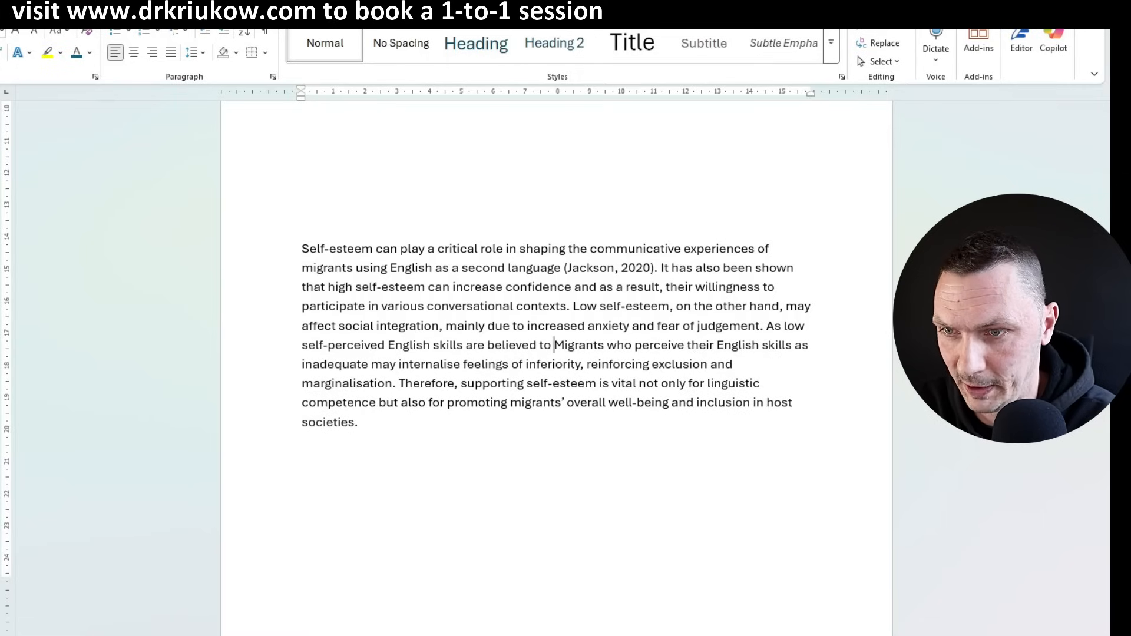
type("lead to inferiority complex and exclusion,")
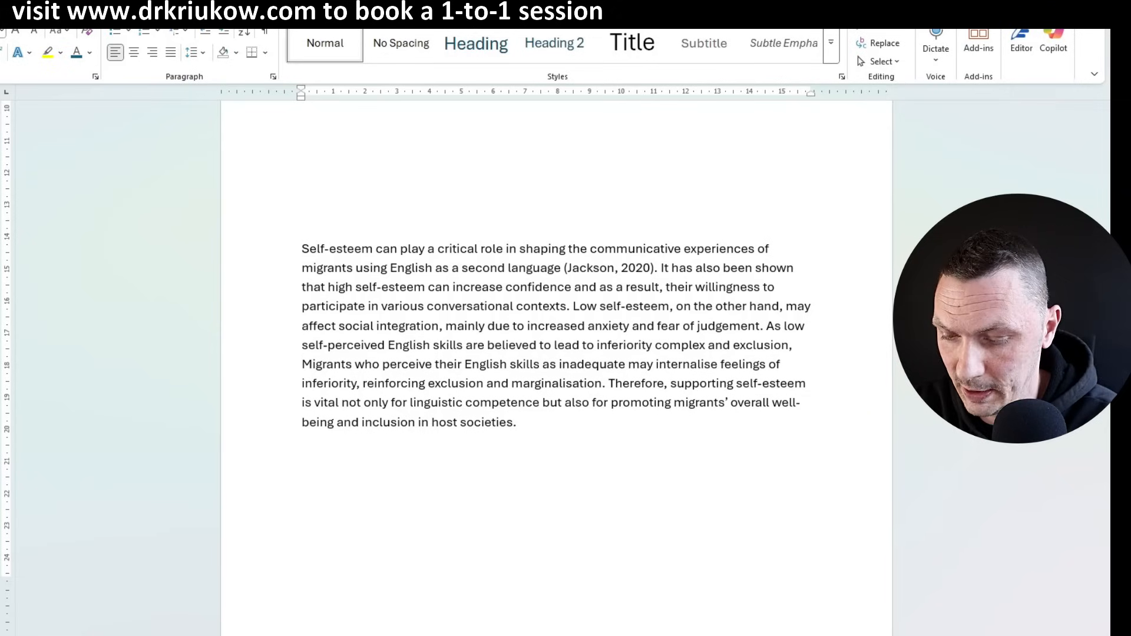
type("it is crucial to support self-esteem building to")
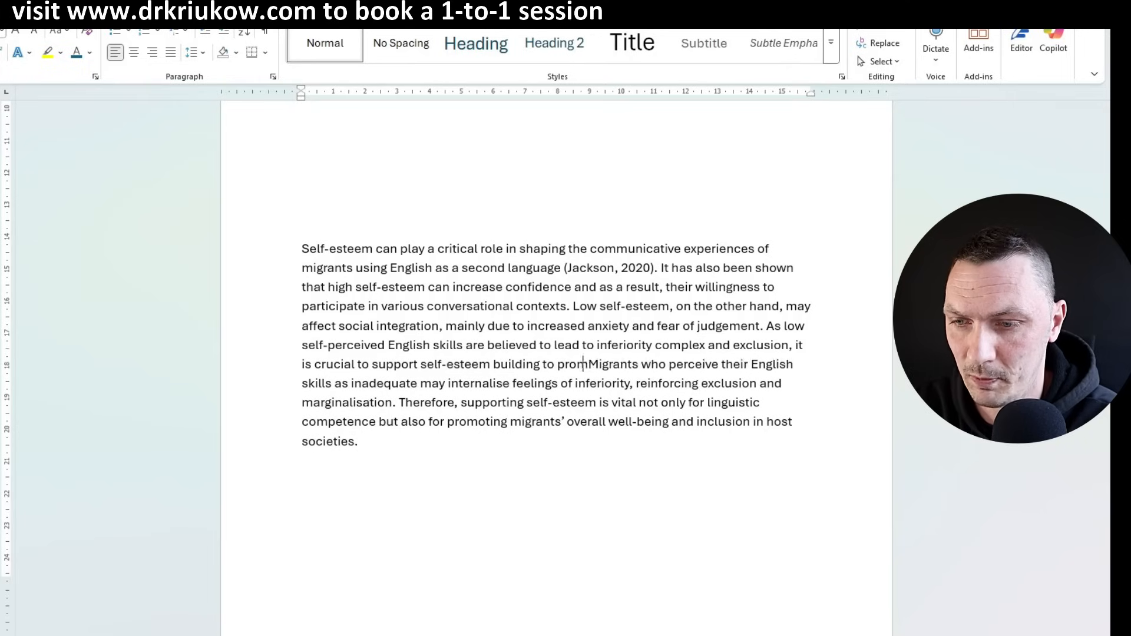
type("promote the migrants' ling")
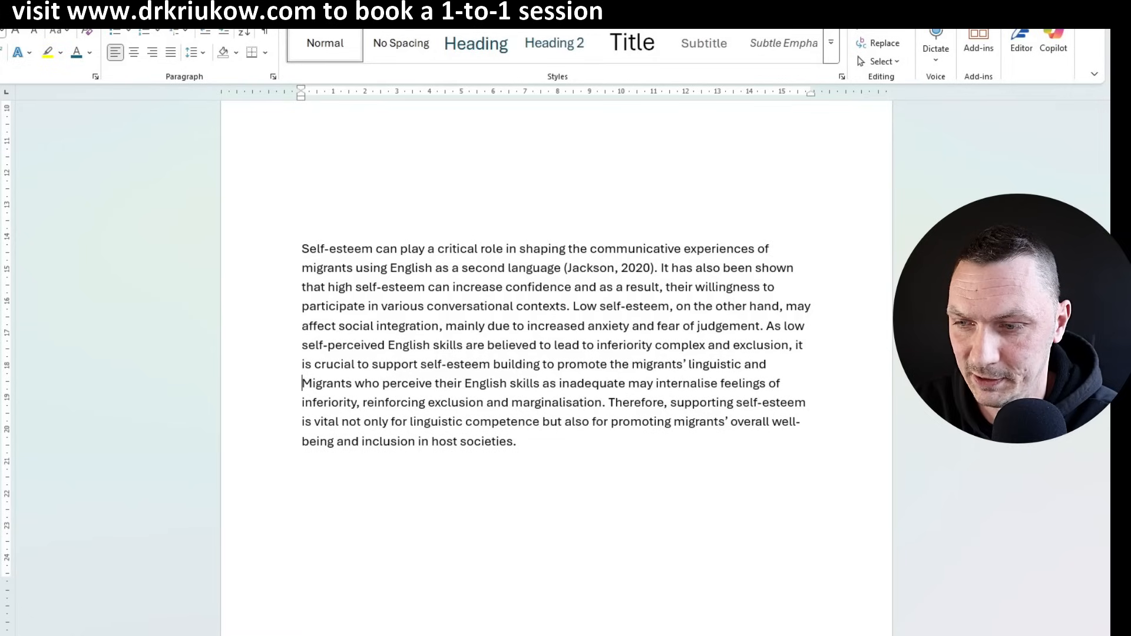
type("social inclu")
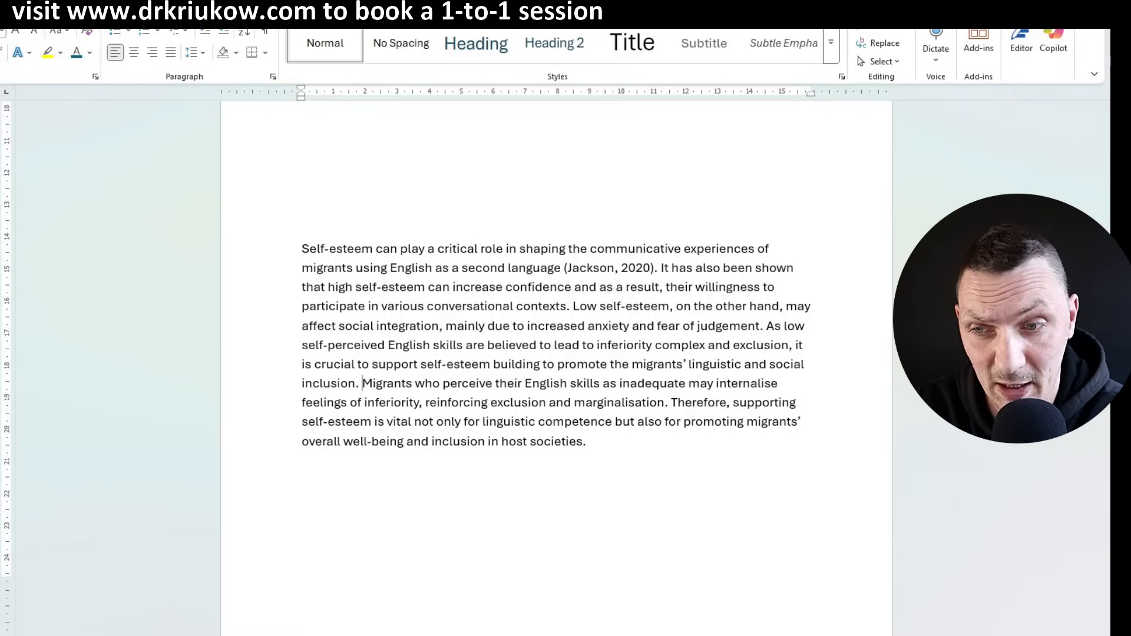
left_click_drag(363, 383, 586, 440)
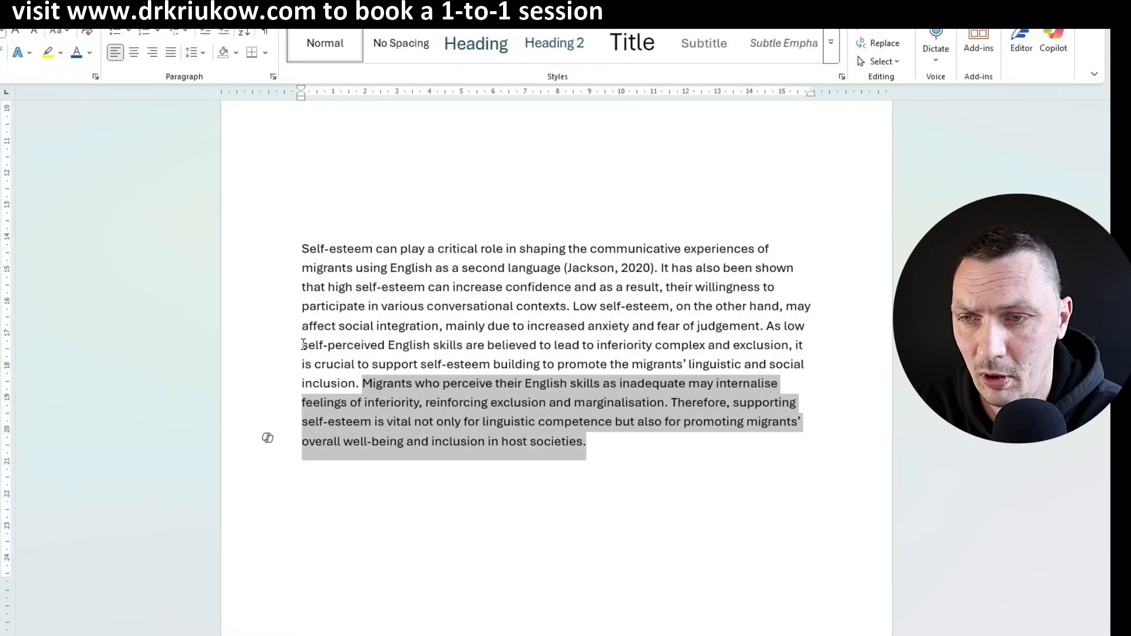
Delete the selected old sentences and select the whole rewritten paragraph.
key("Delete")
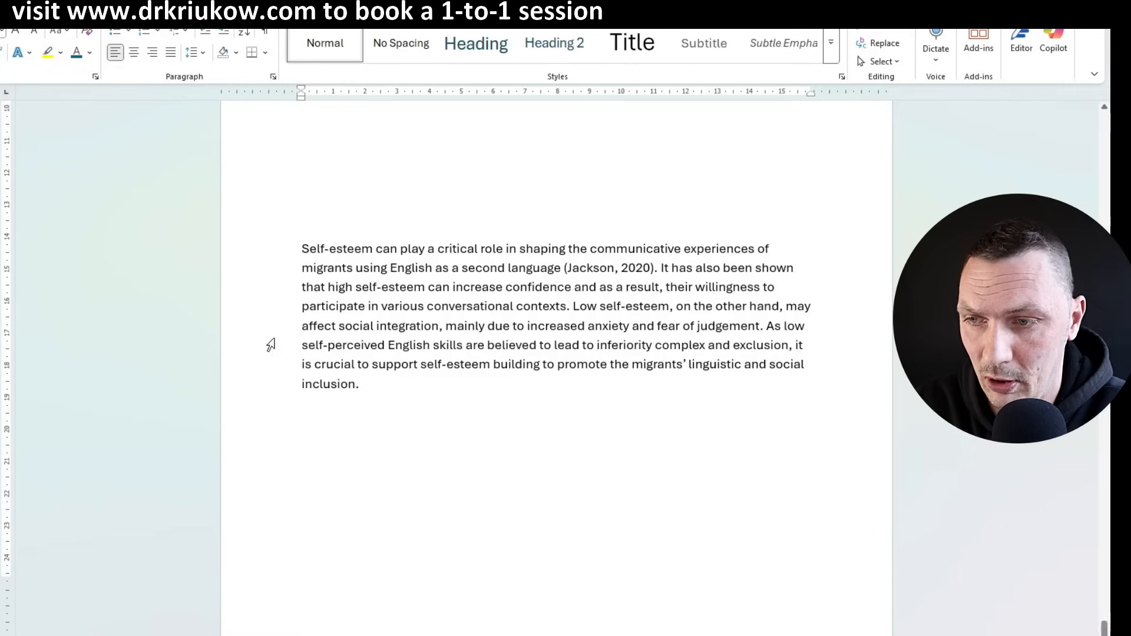
left_click_drag(301, 268, 359, 383)
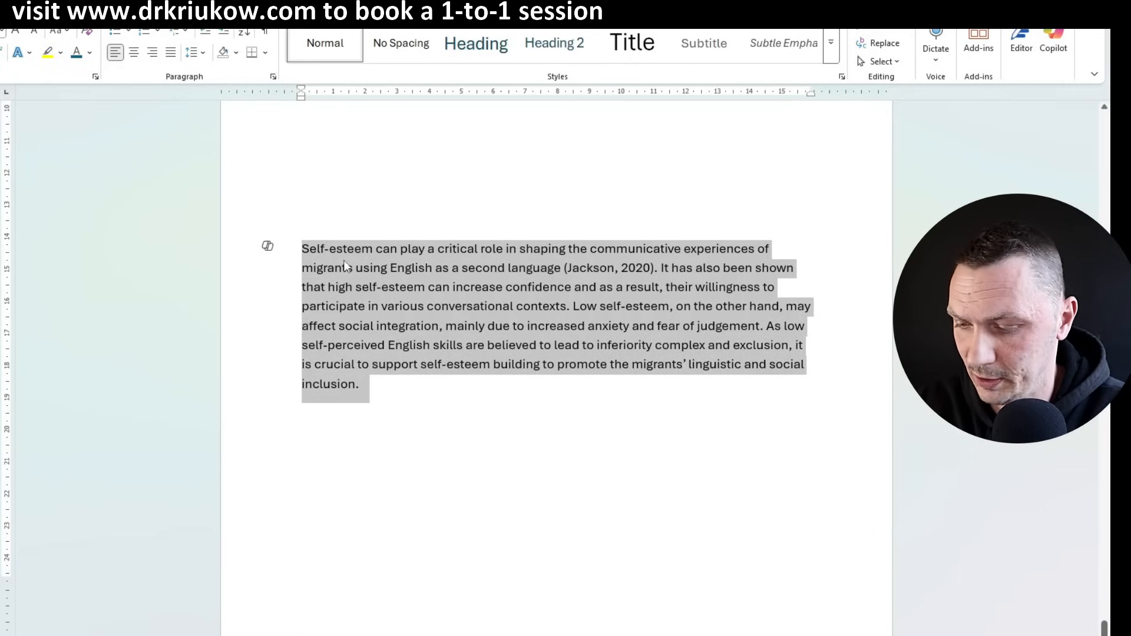
mouse_move(429, 289)
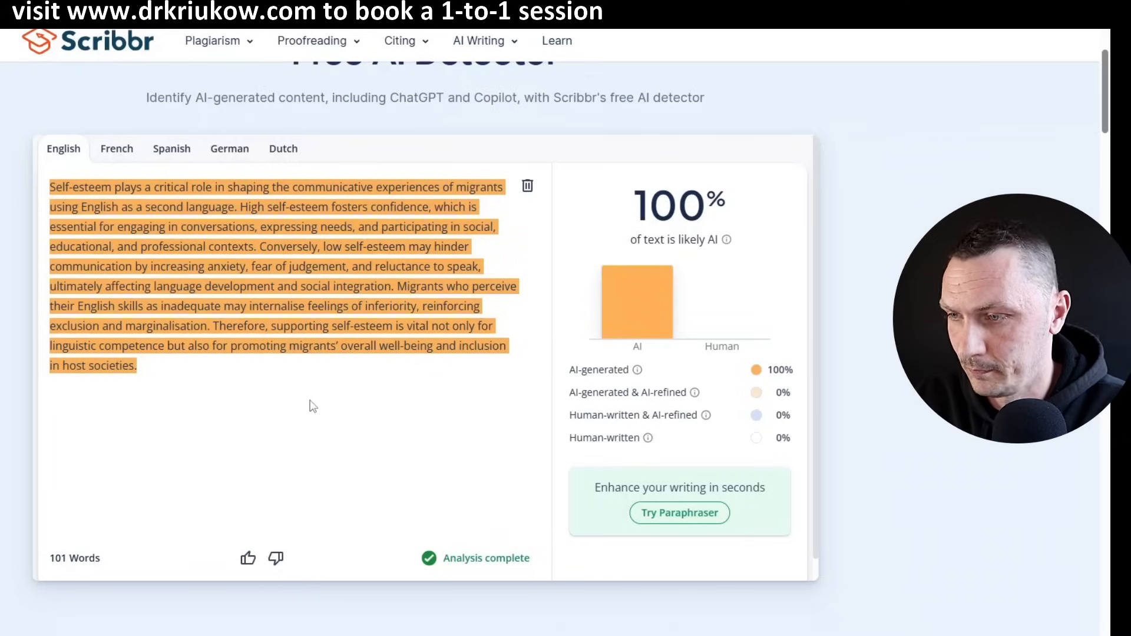
mouse_move(527, 186)
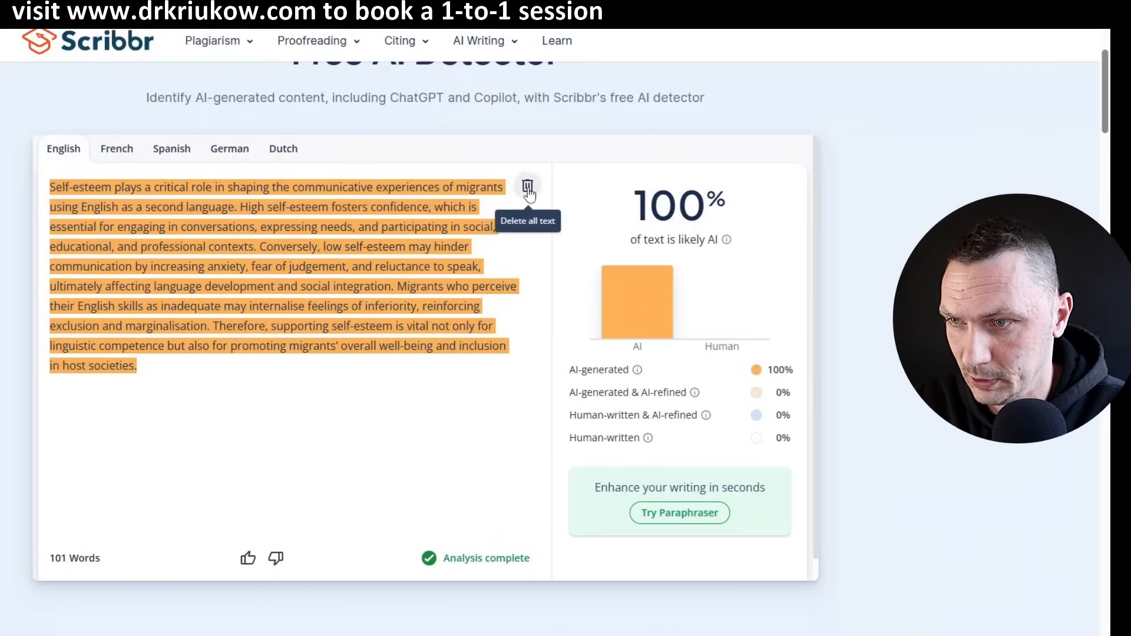
Clear Scribbr's old text and run Detect AI on the rewritten paragraph.
left_click(528, 186)
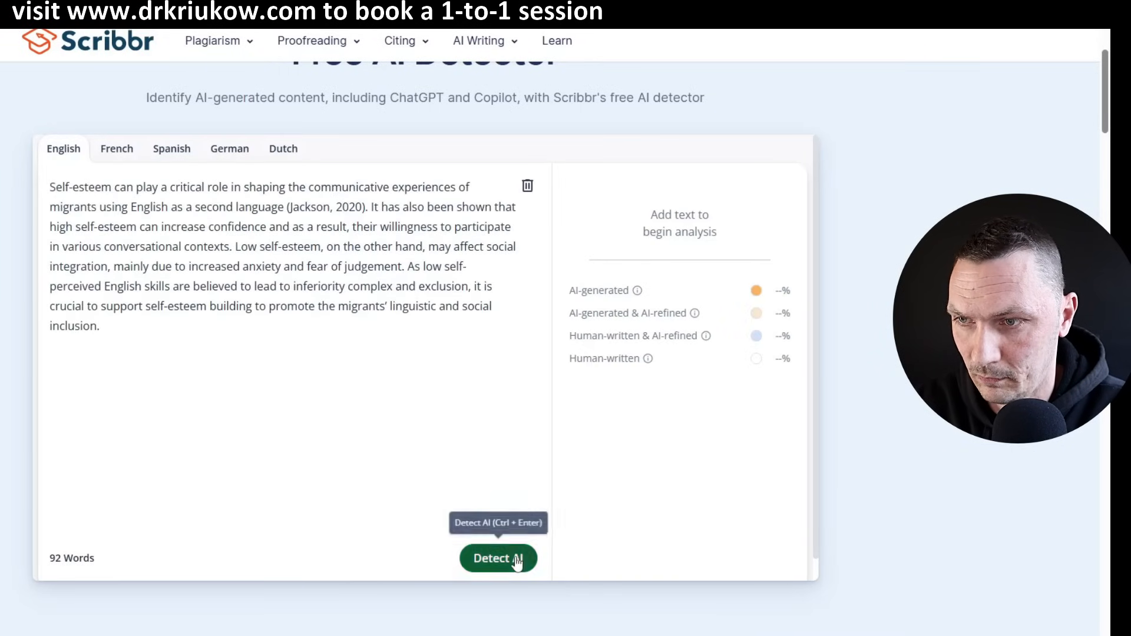
left_click(498, 558)
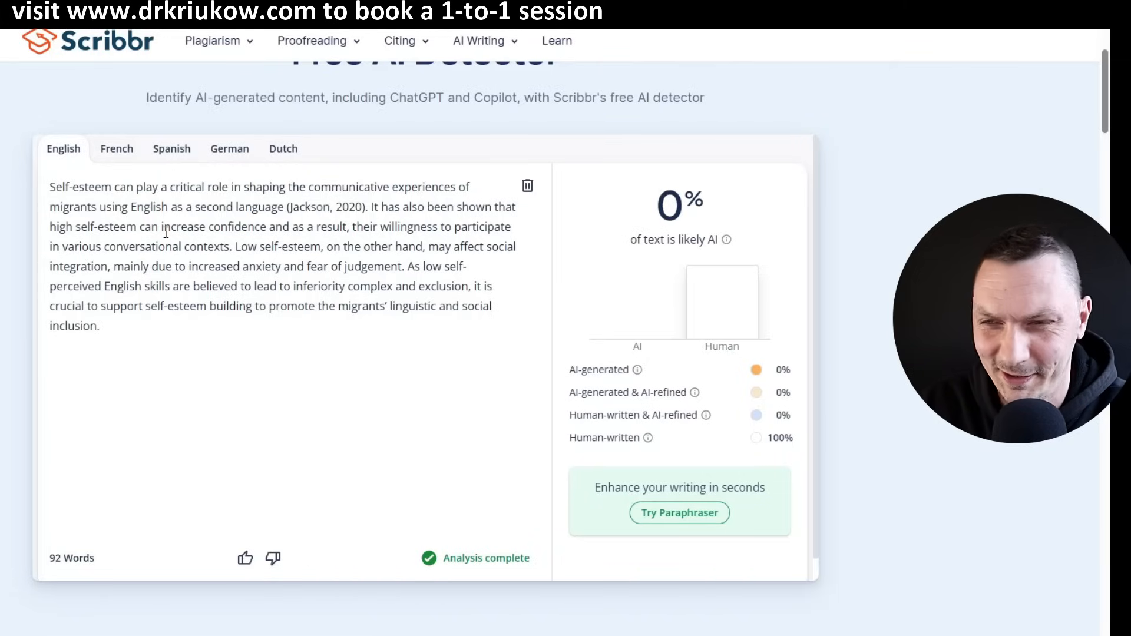
mouse_move(212, 280)
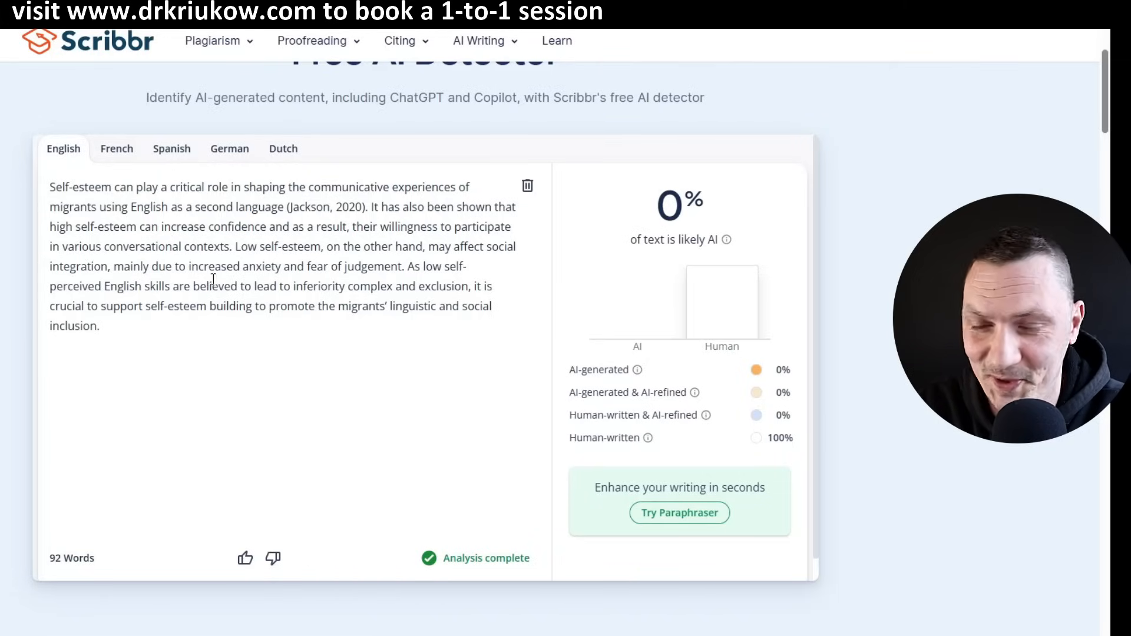